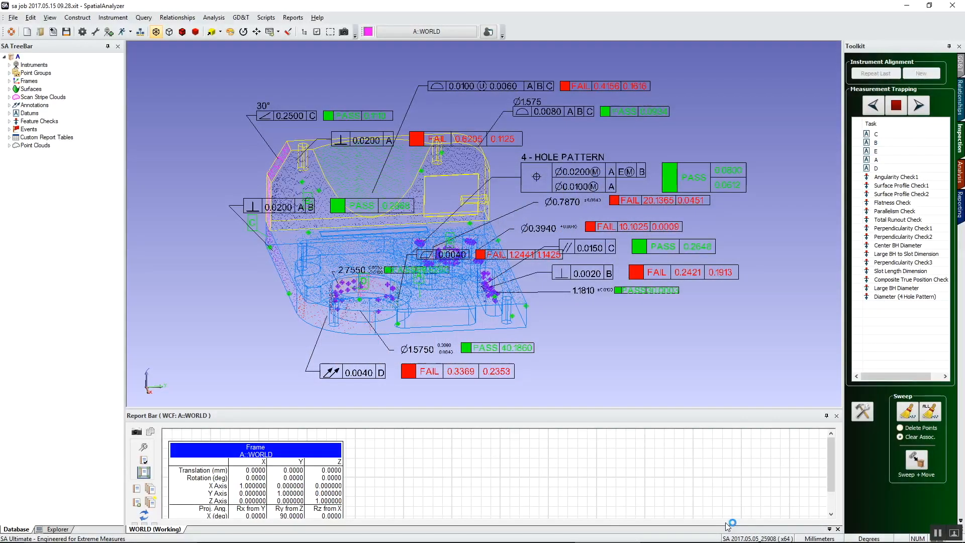
mouse_move(369, 215)
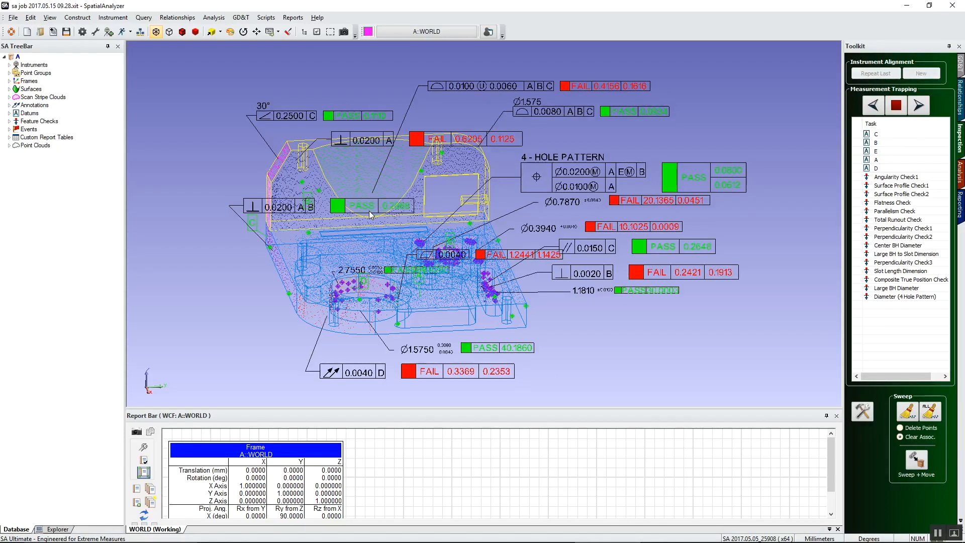
mouse_move(354, 168)
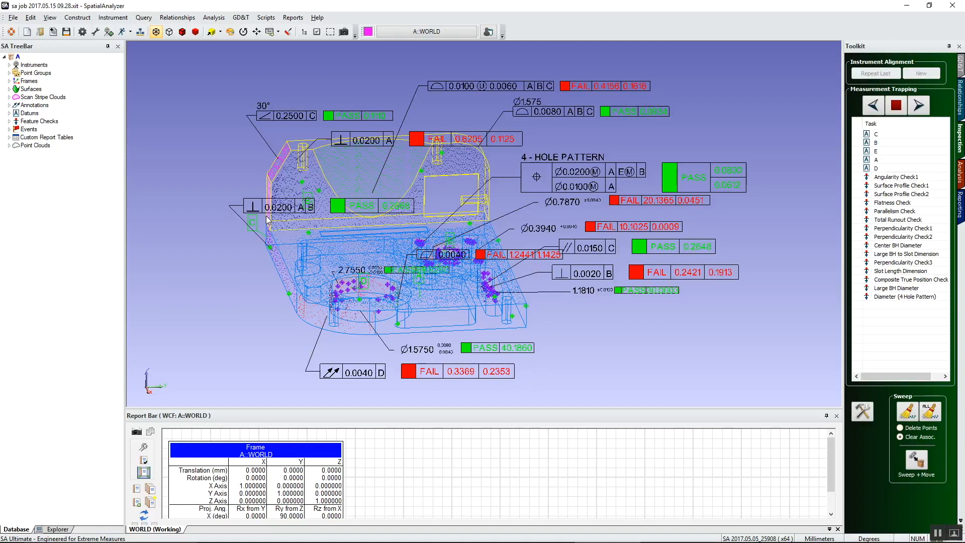
mouse_move(362, 153)
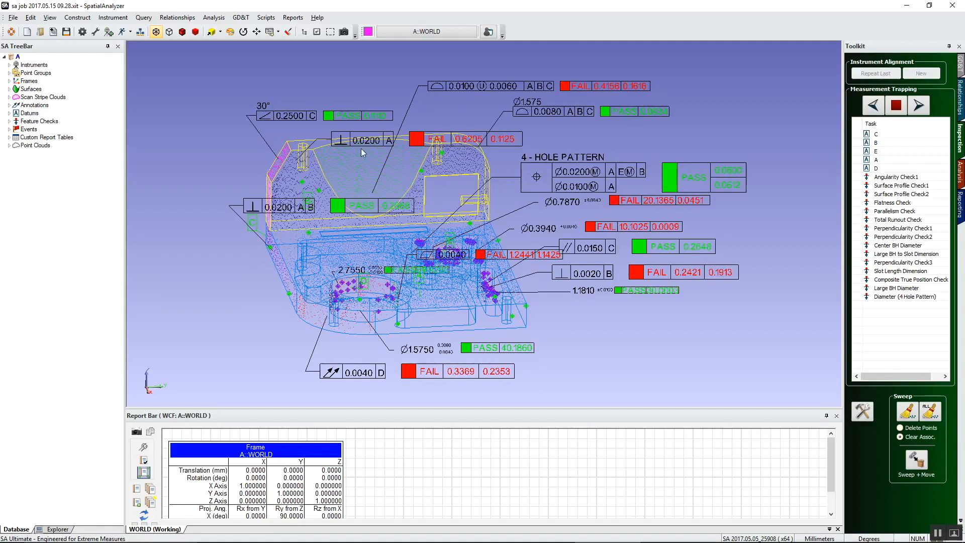
mouse_move(437, 253)
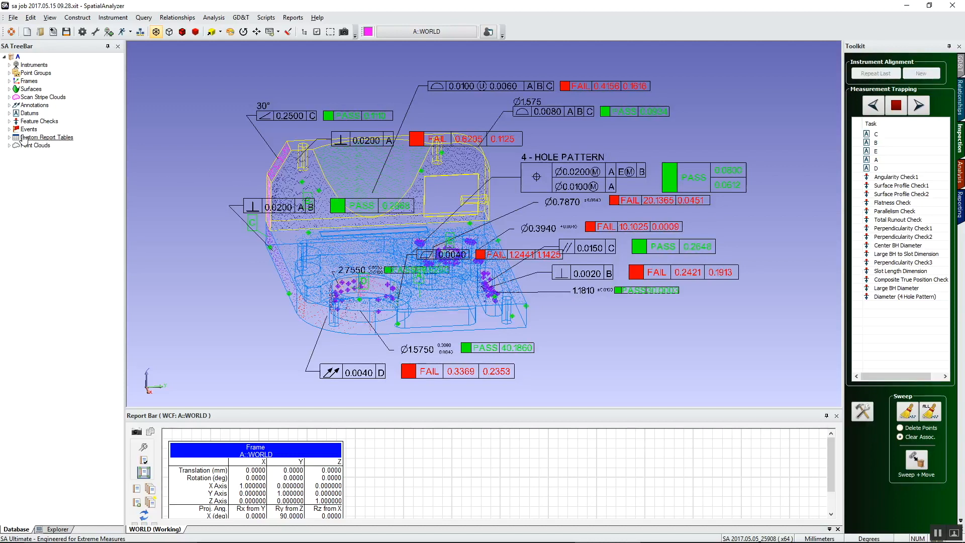
Step: Expand Feature Checks in the tree and start creating a report table from the group
click(9, 120)
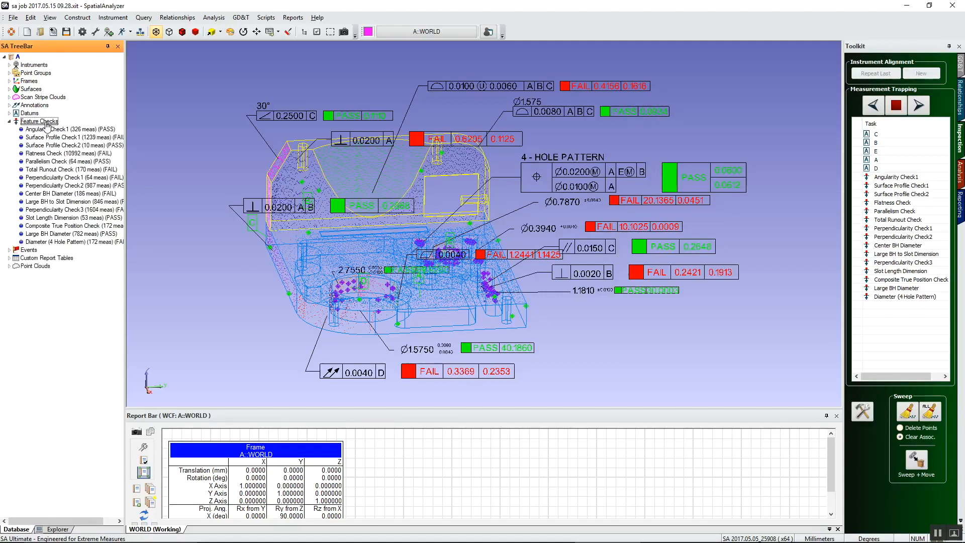
right_click(38, 121)
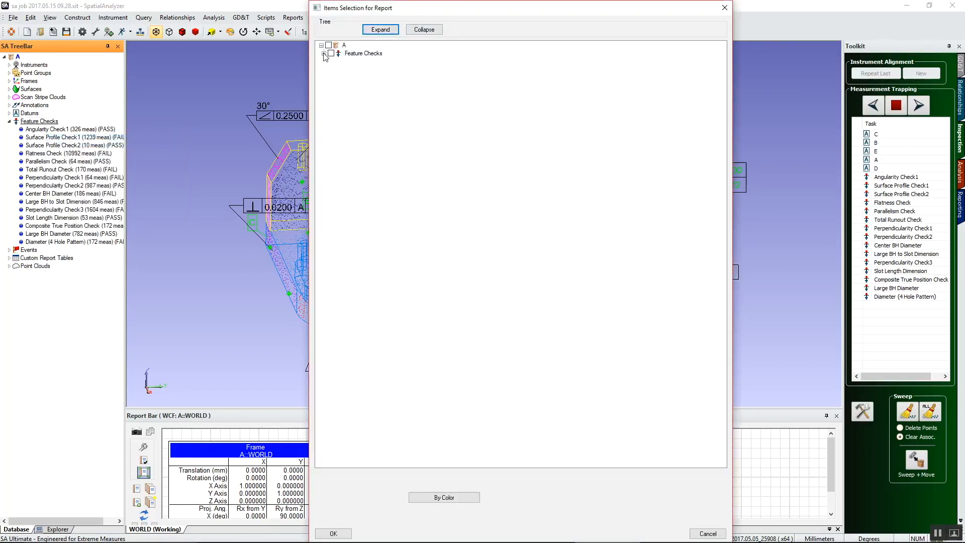
Step: Select every feature check under job A for the summary table and confirm the selection
click(323, 53)
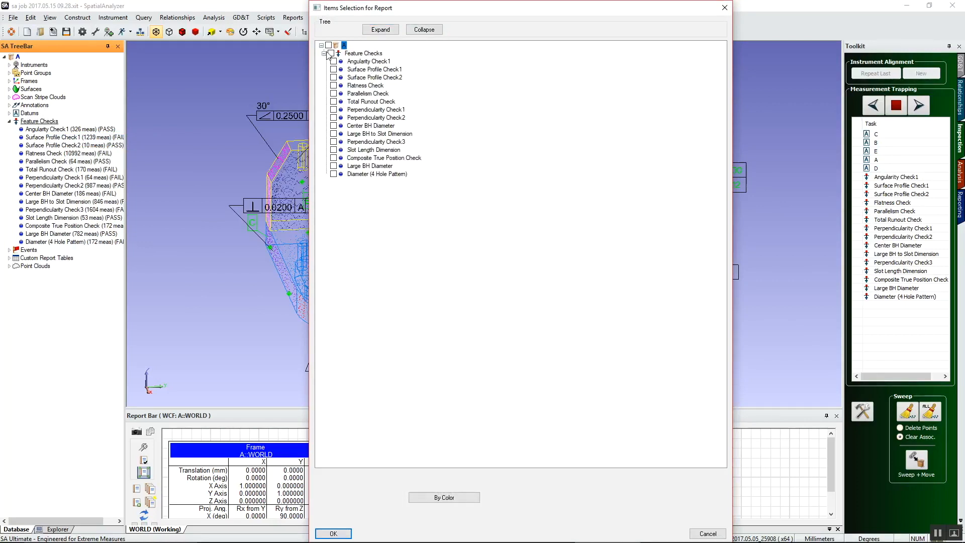
click(328, 53)
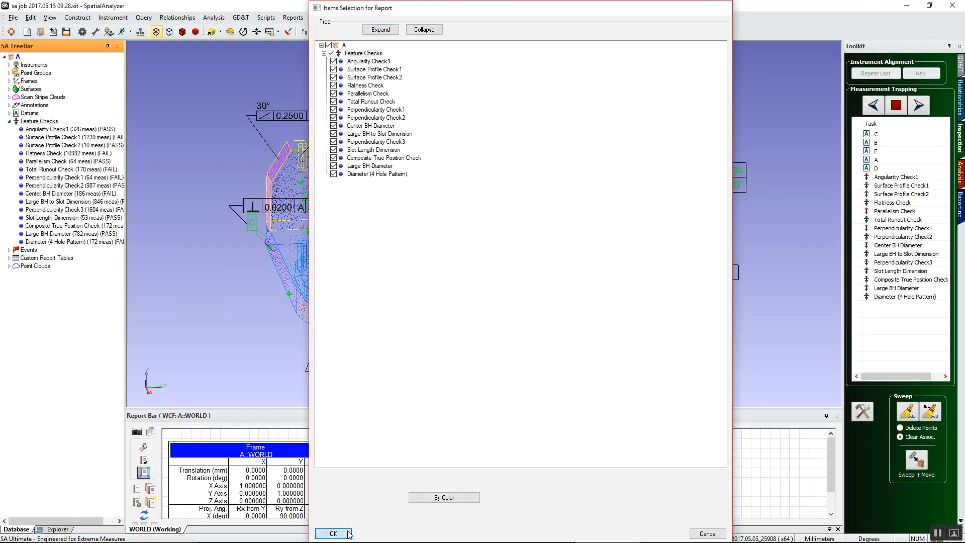
click(333, 532)
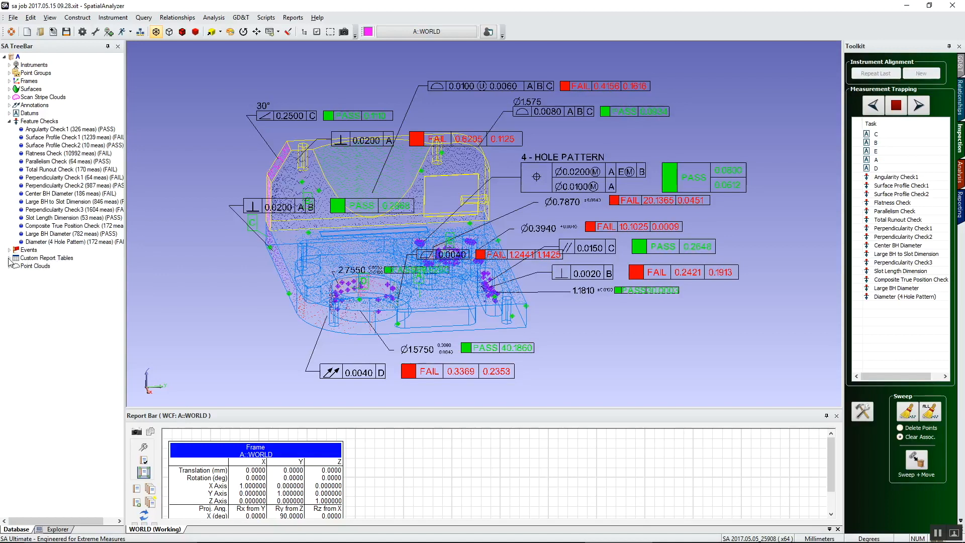
Step: Add the new GDT Feature Check Summary custom table to the active SA Report 1
click(9, 257)
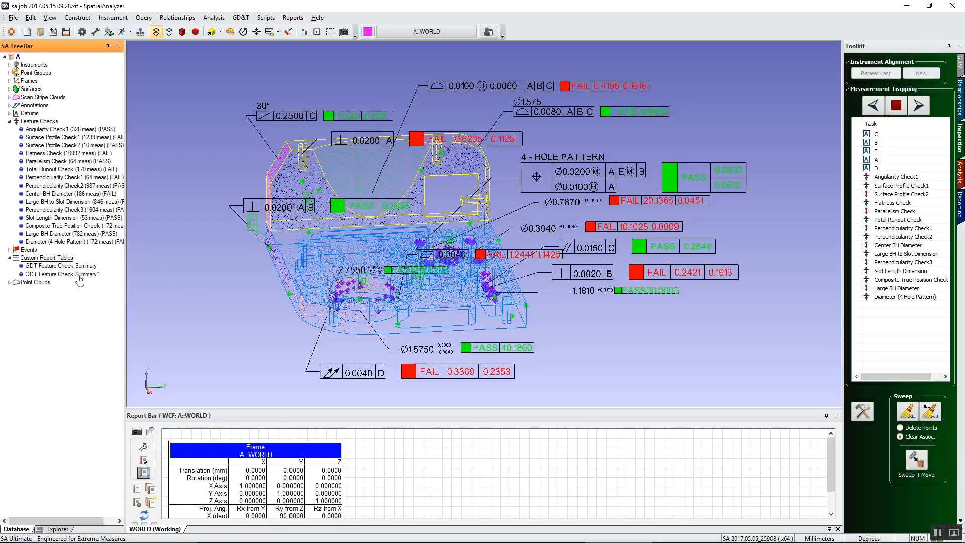
right_click(61, 273)
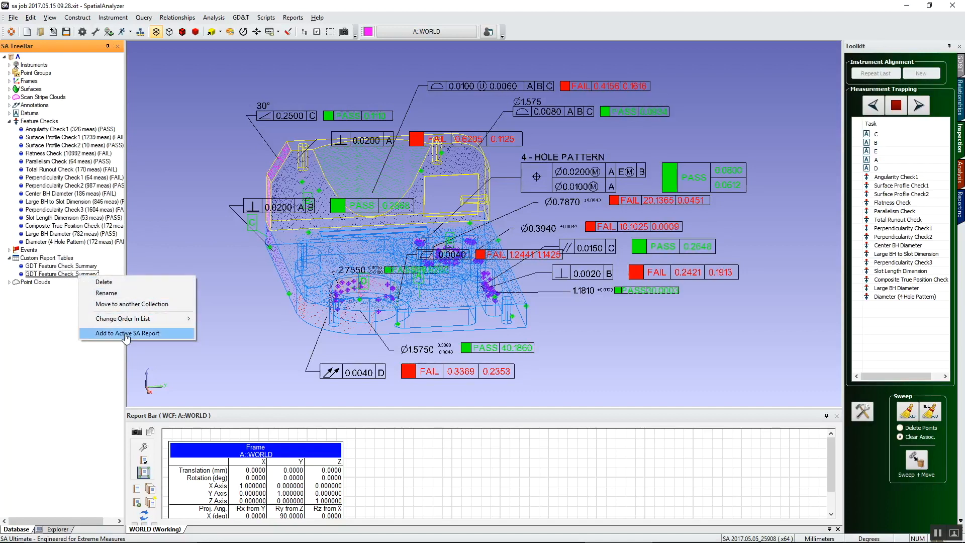
click(128, 333)
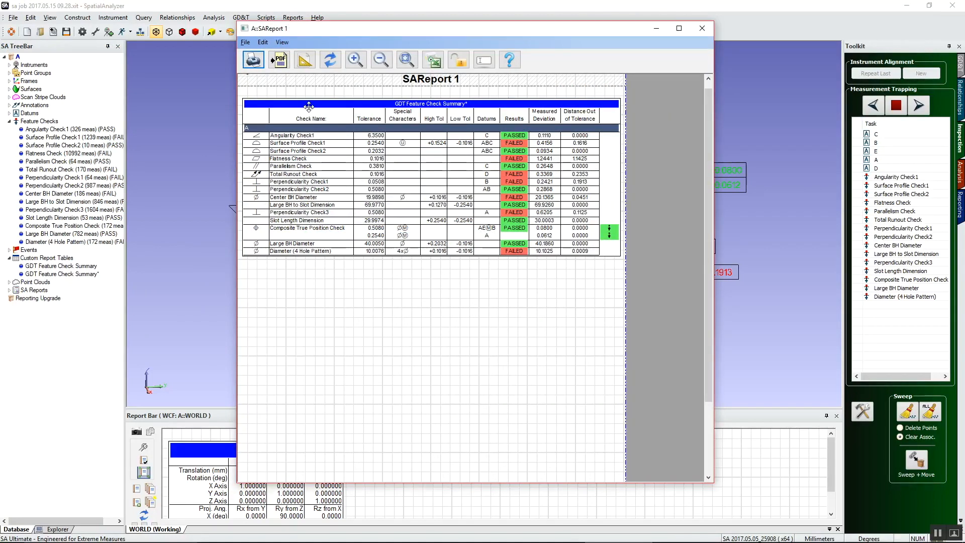
mouse_move(434, 170)
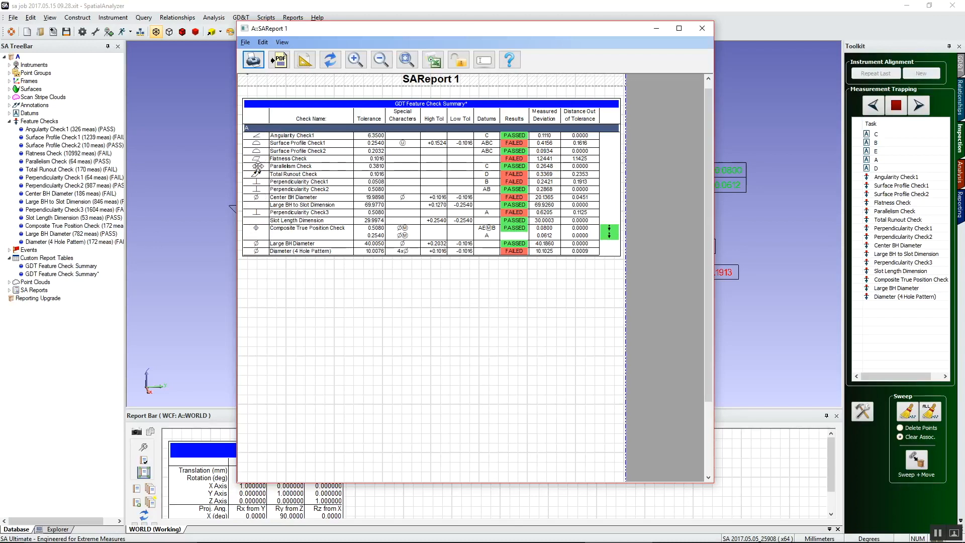
mouse_move(435, 310)
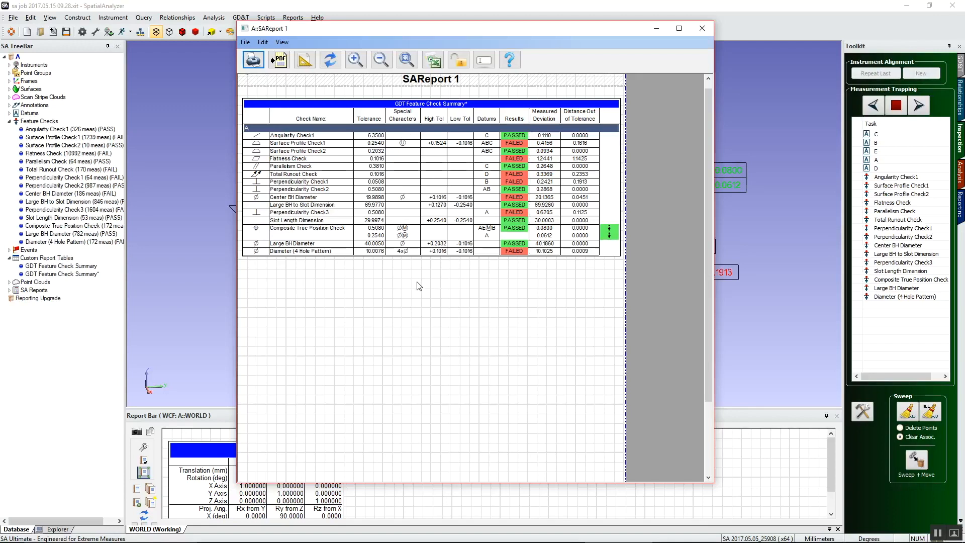
mouse_move(418, 171)
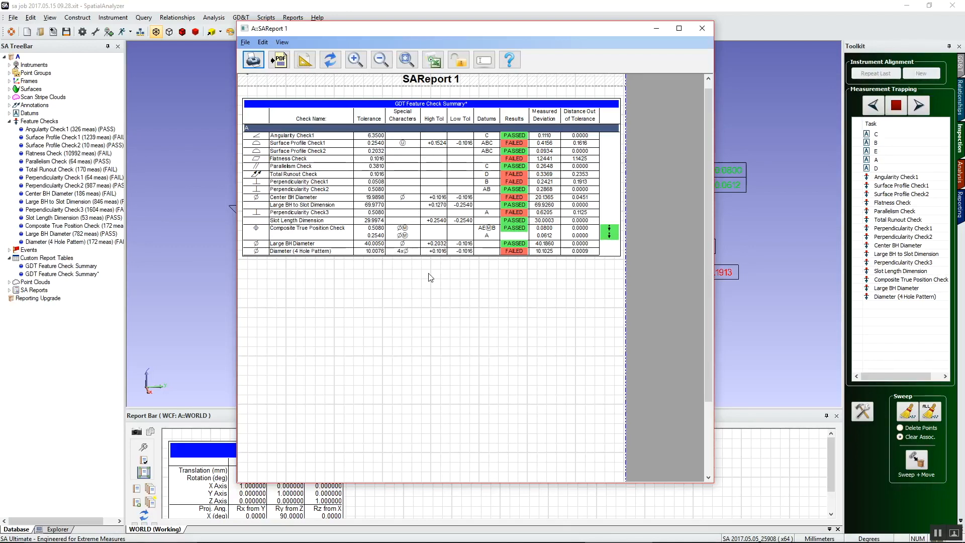
mouse_move(499, 265)
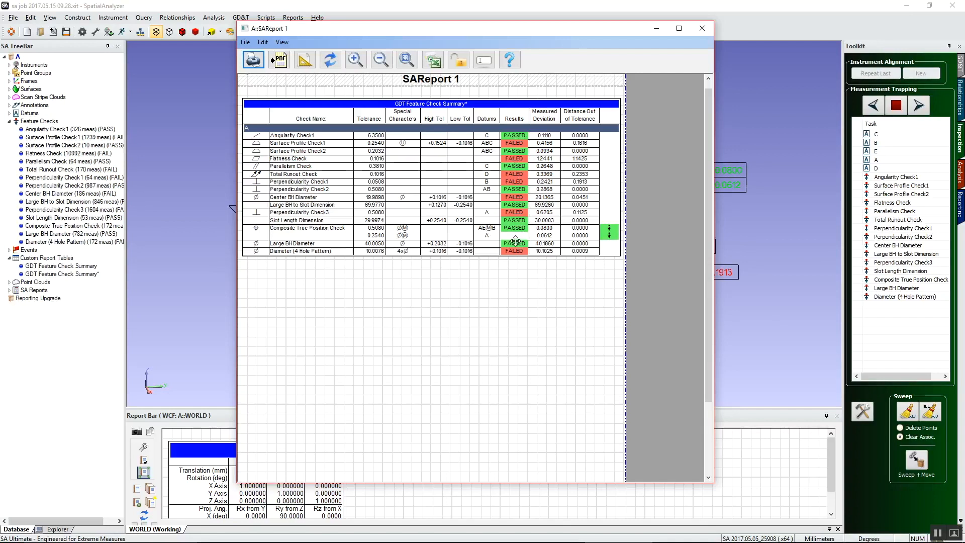
mouse_move(531, 209)
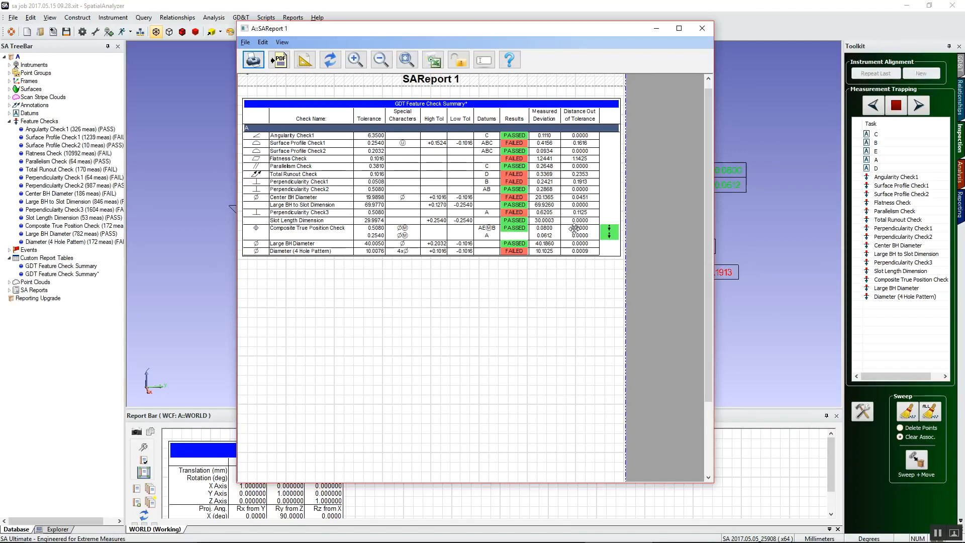
mouse_move(443, 197)
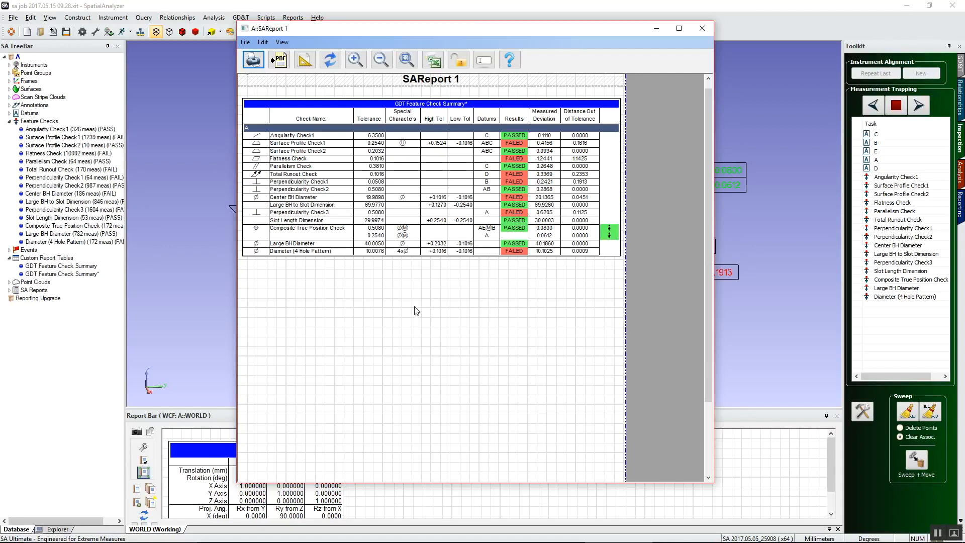
mouse_move(401, 348)
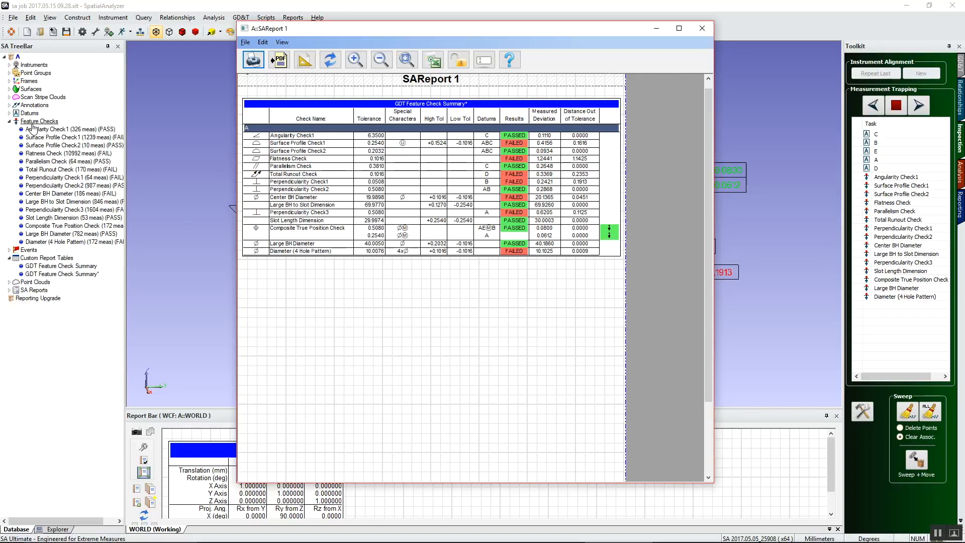
mouse_move(539, 232)
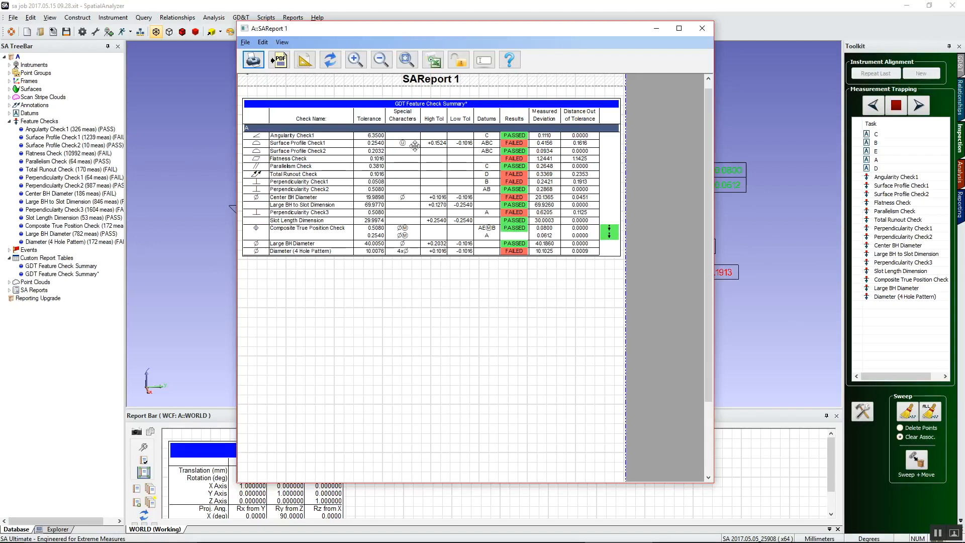
mouse_move(449, 158)
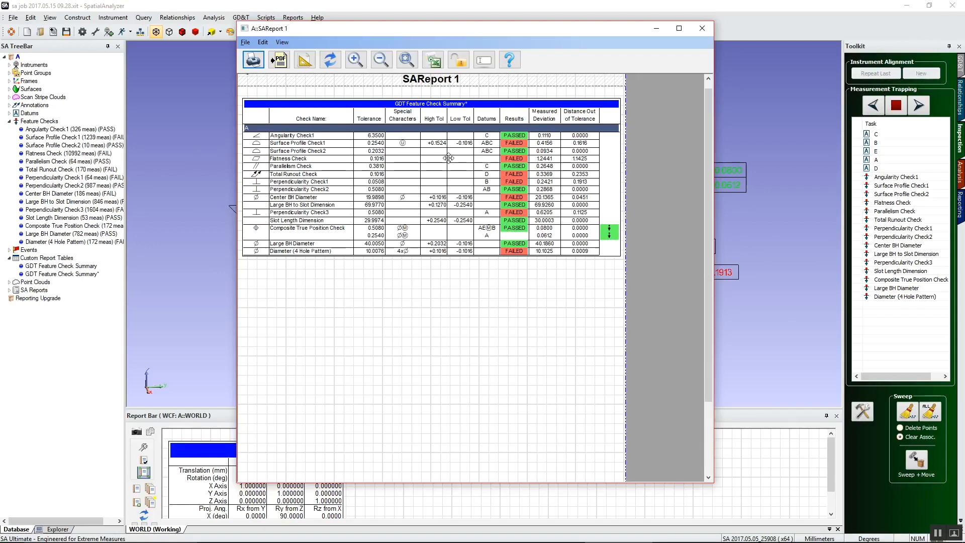